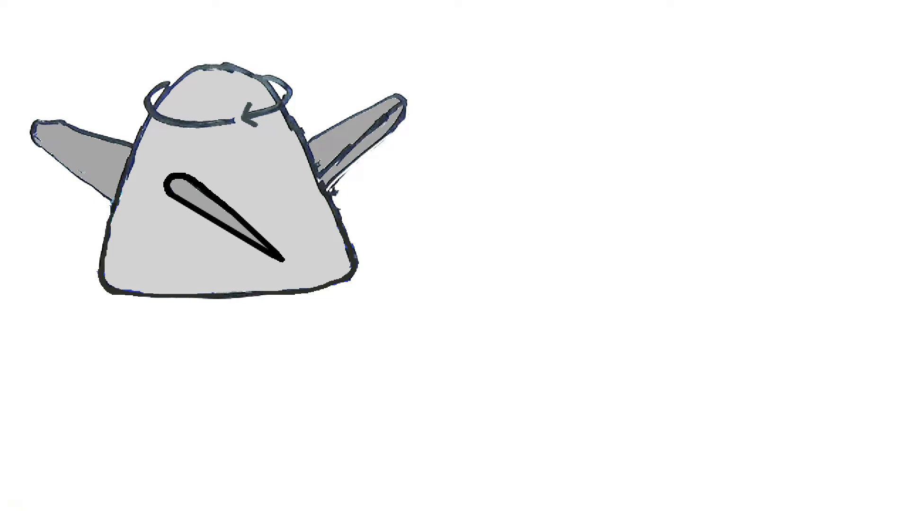
{"action": "left_click_drag", "start_coordinate": [69, 145], "coordinate": [295, 266]}
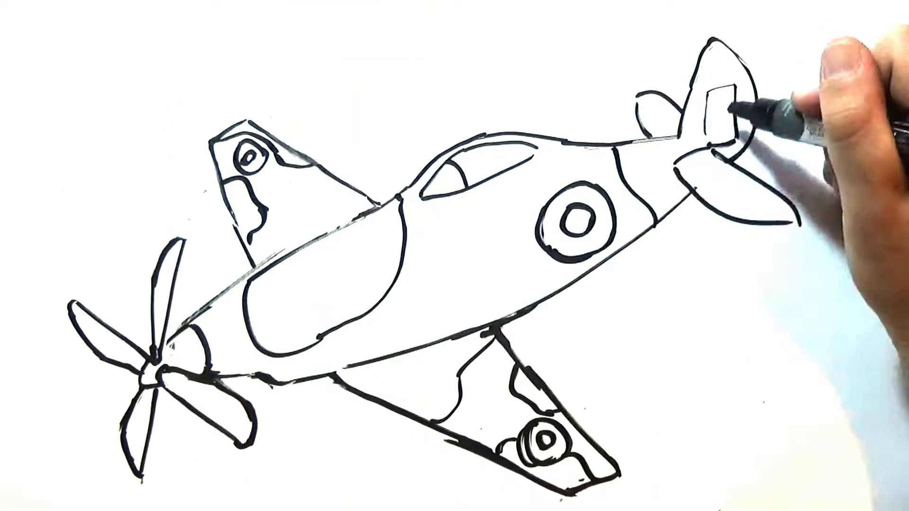
{"action": "left_click_drag", "start_coordinate": [719, 93], "coordinate": [719, 145]}
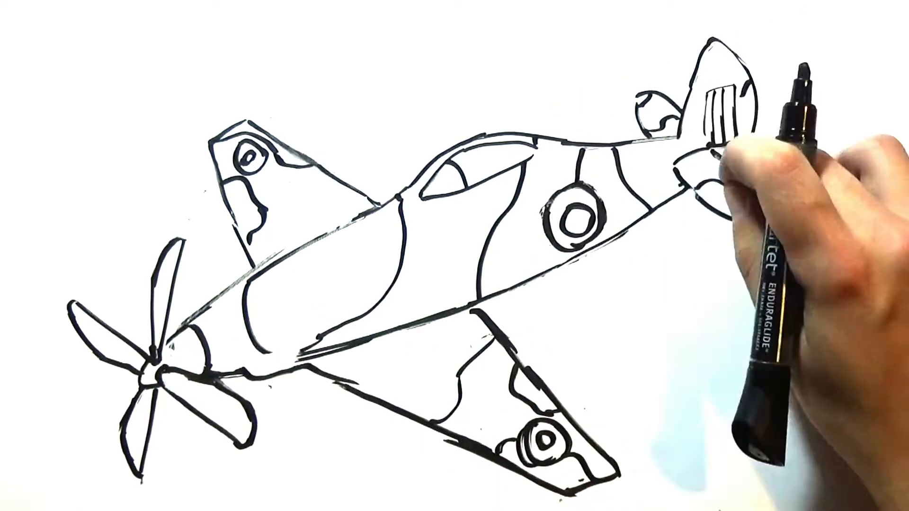